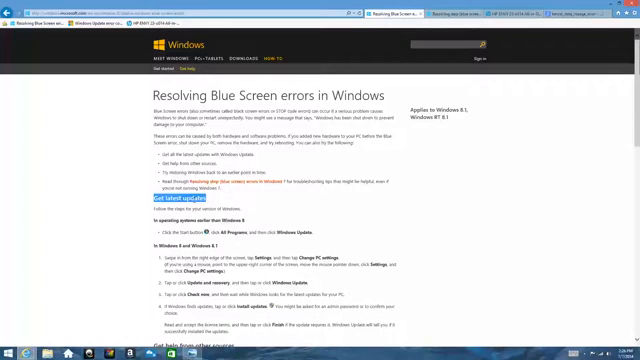
Scroll down through the Resolving Blue Screen errors article
scroll(down, 3)
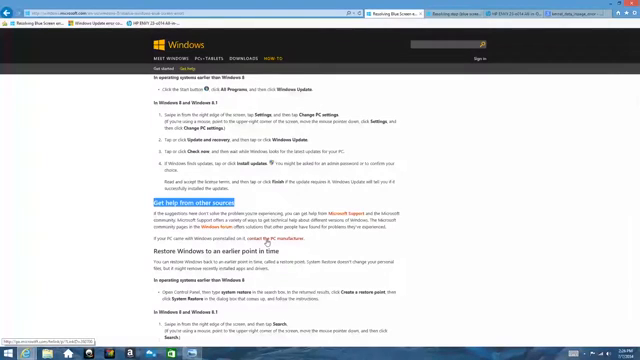
scroll(down, 3)
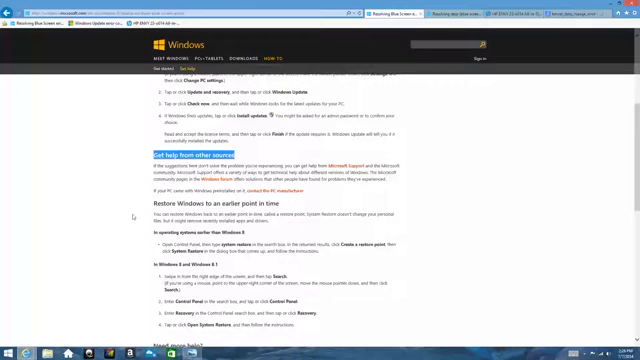
scroll(down, 3)
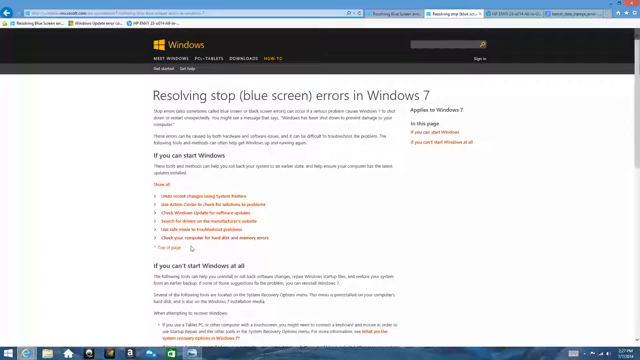
Scroll down the Windows 7 stop (blue screen) errors article
scroll(down, 3)
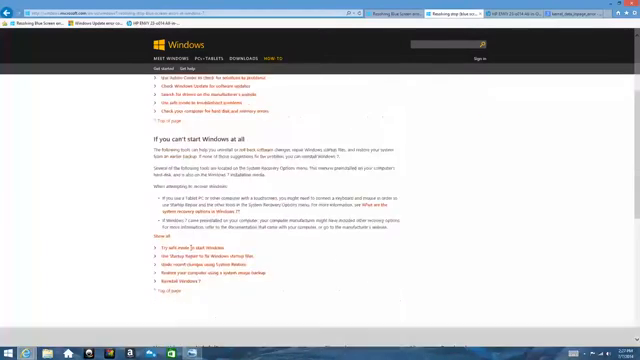
scroll(down, 3)
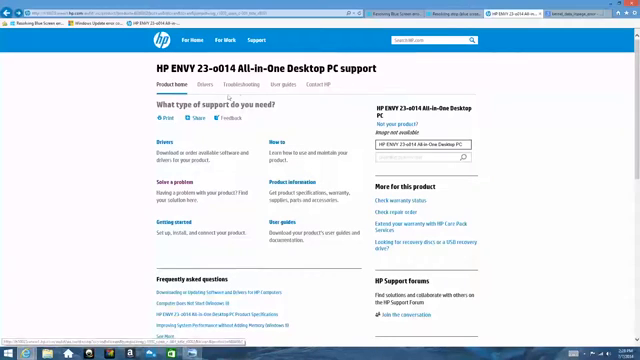
Open Troubleshooting, then the 'Error conditions (Lockups / Hangs / Beep codes)' topic
click(213, 82)
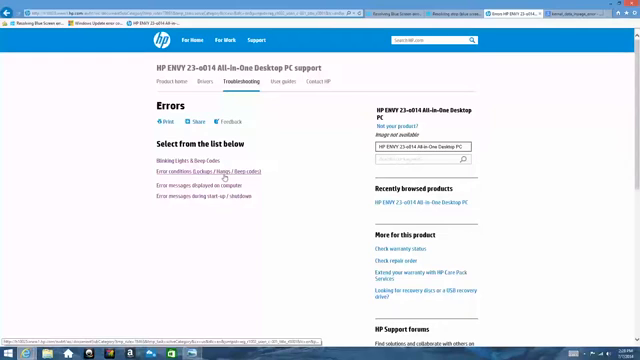
click(208, 173)
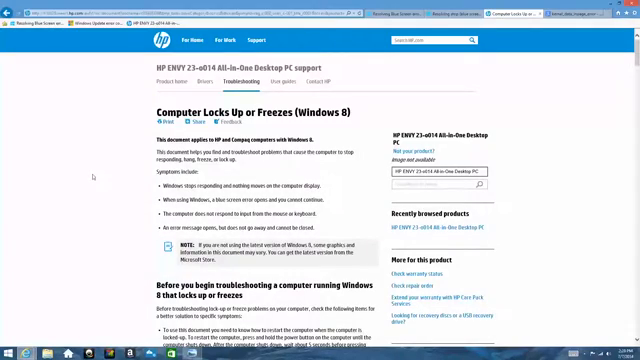
Scroll through lock-up Steps 1–6 down to 'Was this document helpful?'
scroll(down, 3)
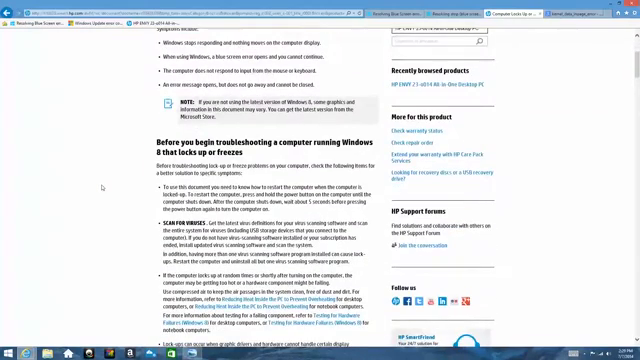
scroll(down, 3)
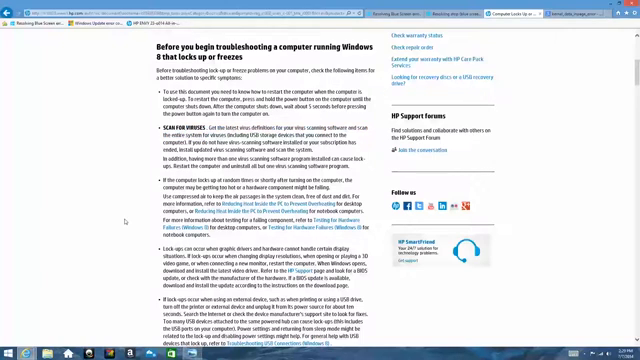
scroll(down, 3)
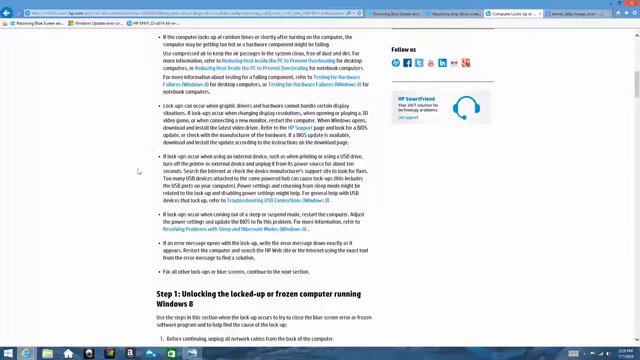
scroll(down, 3)
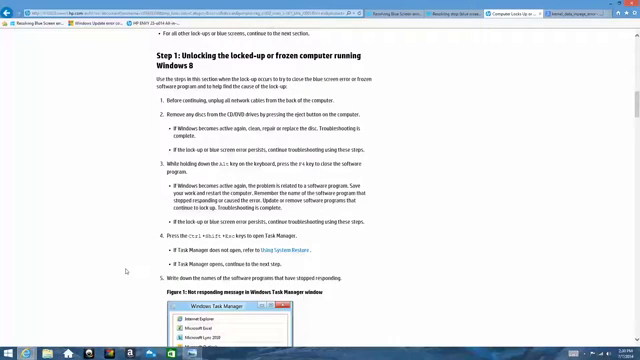
scroll(down, 3)
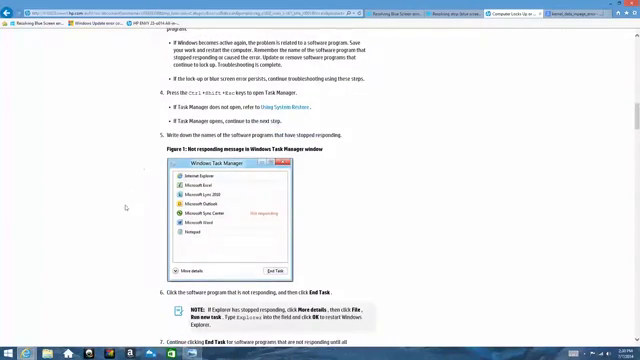
scroll(down, 3)
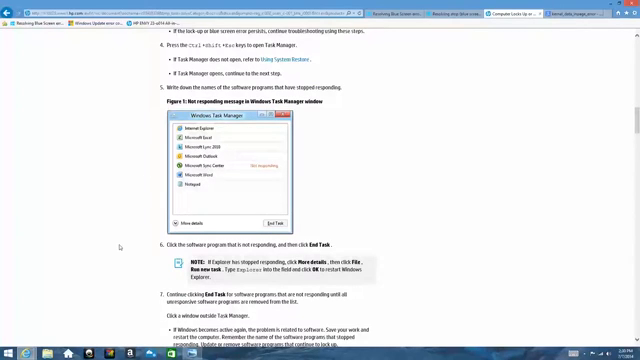
scroll(down, 3)
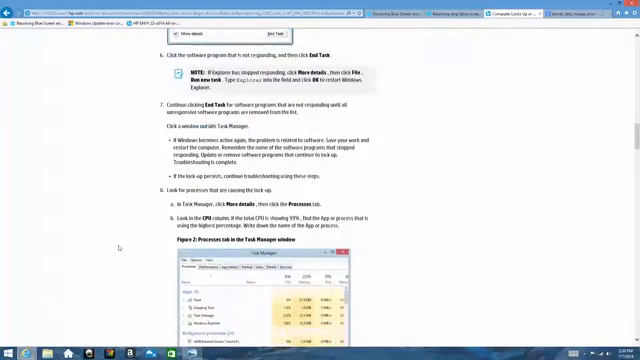
scroll(down, 3)
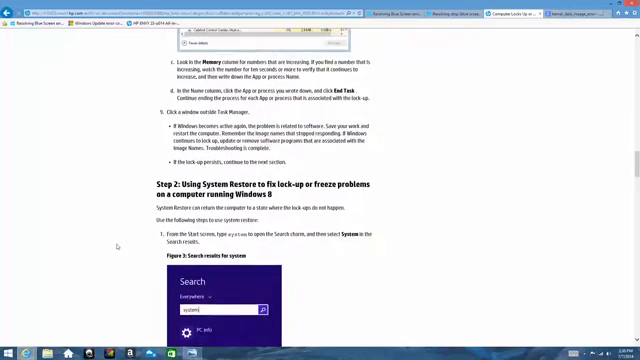
scroll(down, 3)
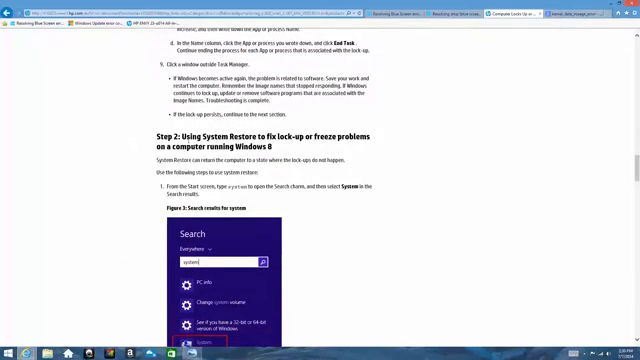
scroll(down, 3)
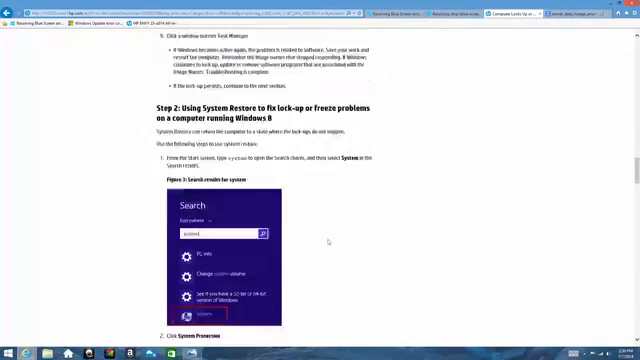
scroll(down, 3)
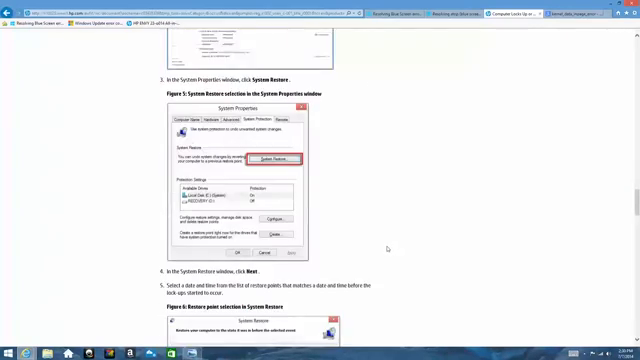
scroll(down, 3)
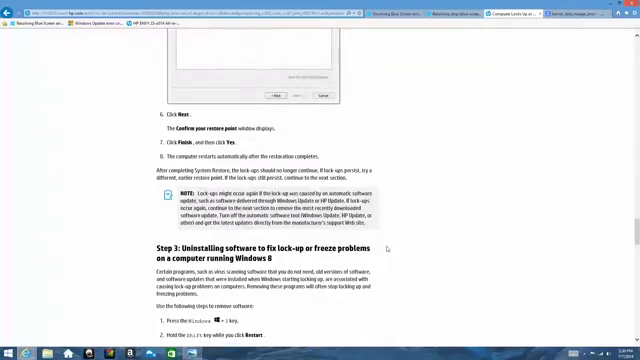
scroll(down, 3)
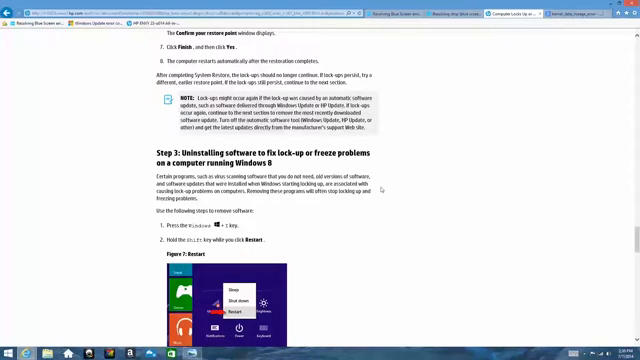
scroll(down, 3)
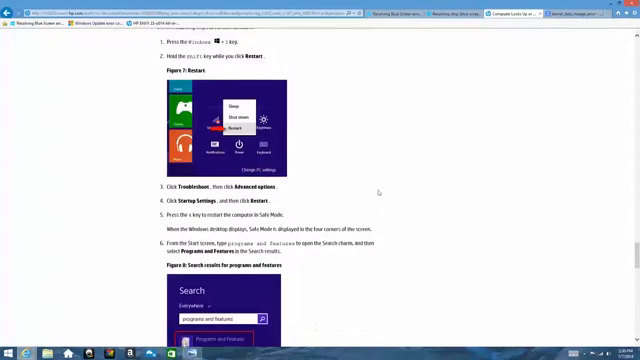
scroll(down, 3)
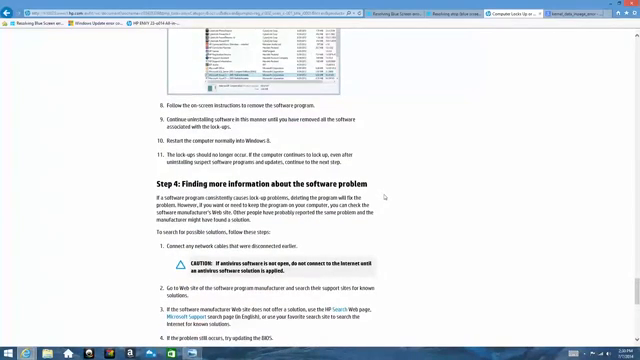
scroll(down, 3)
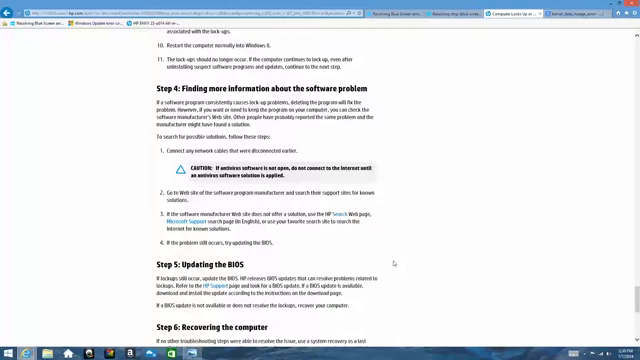
scroll(down, 3)
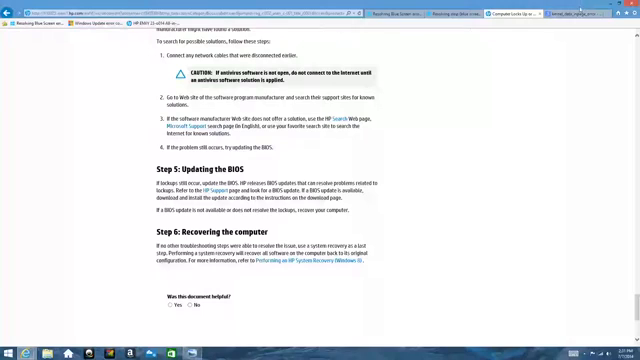
Switch to the kernel_data_inpage_error Google results tab
click(580, 11)
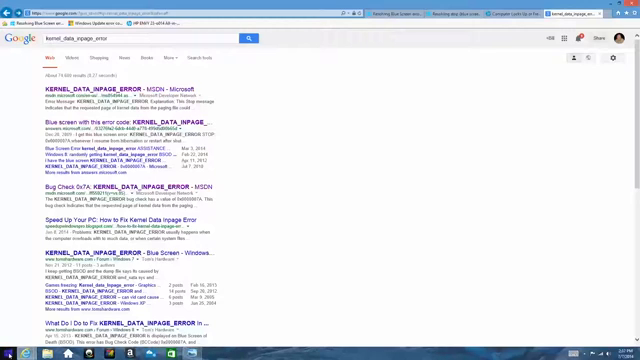
right_click(5, 355)
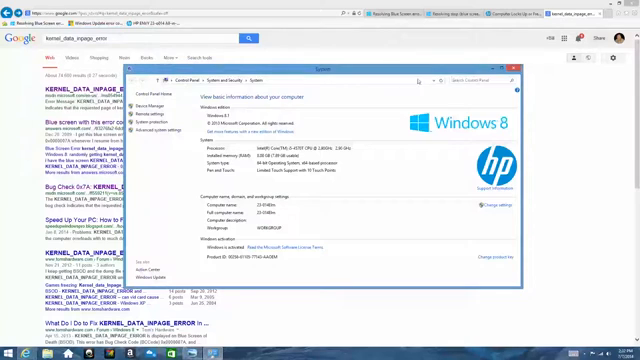
click(518, 71)
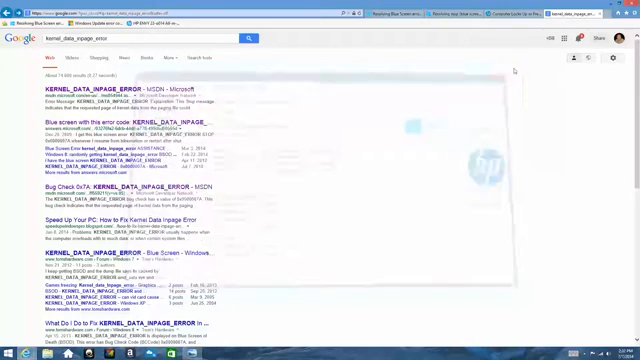